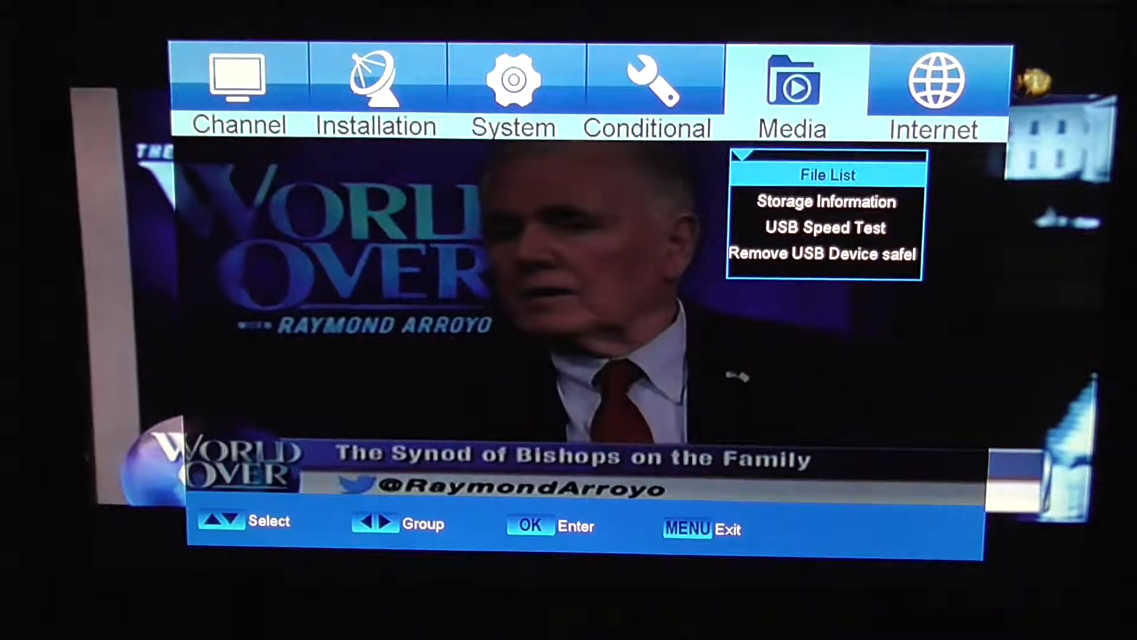
# Bring up the Media File List on the Music tab showing mp3-sample.mp3 from the USB drive.
pyautogui.click(825, 175)
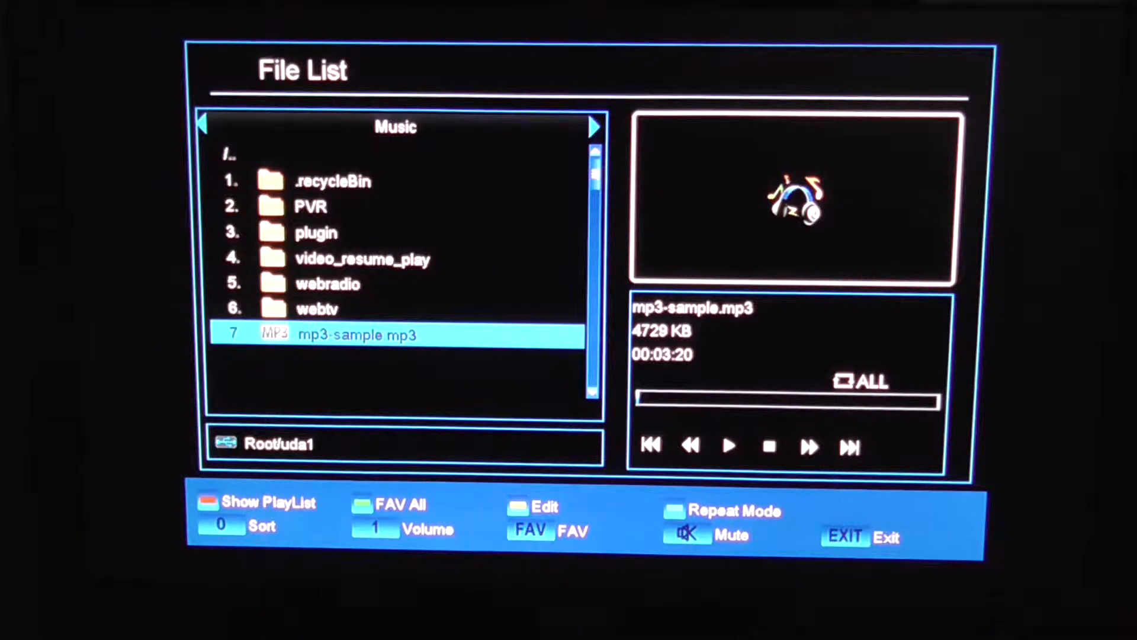
# Play mp3-sample.mp3, then move the File List over to the Image group.
pyautogui.click(731, 445)
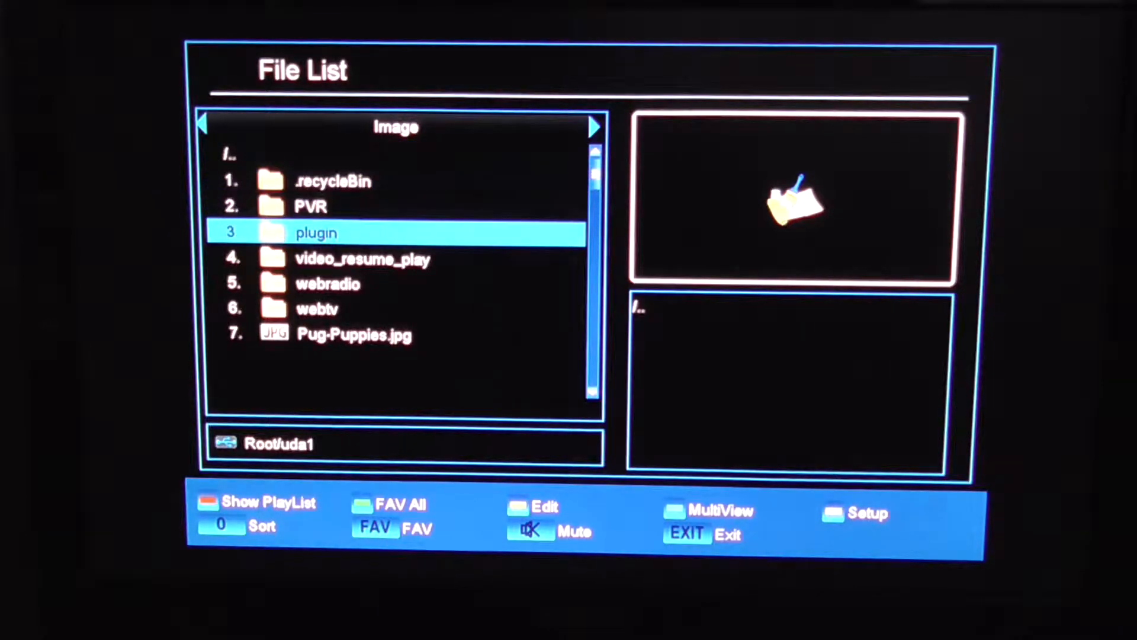
# Preview Pug-Puppies.jpg full-screen, then move on to the Video group listing xvid-mp3.avi.
pyautogui.press('down')
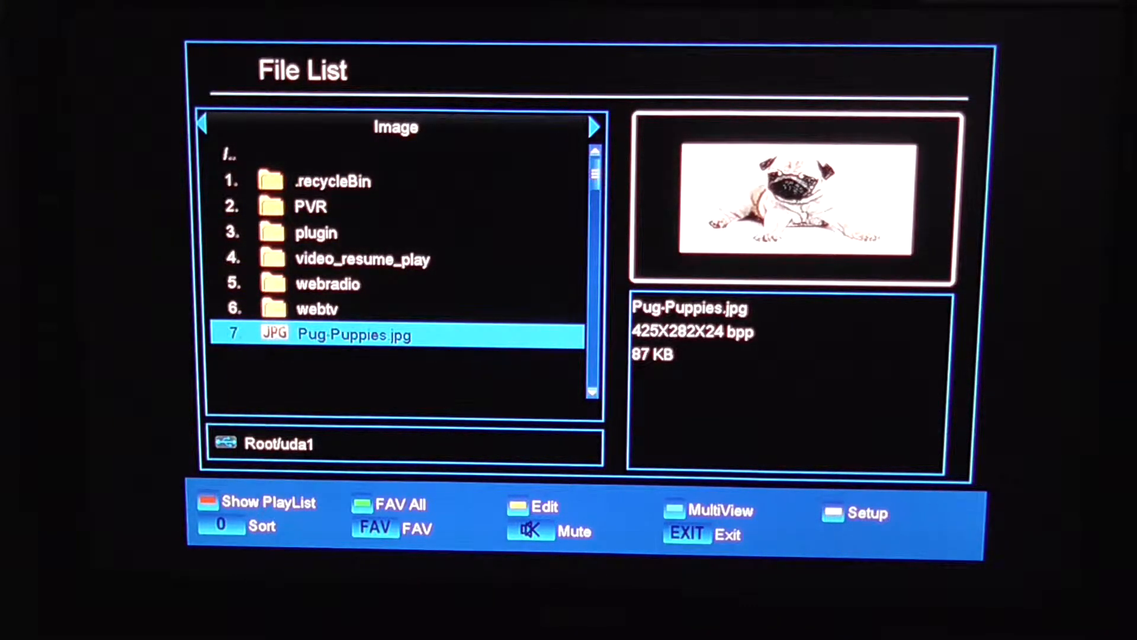
pyautogui.doubleClick(355, 335)
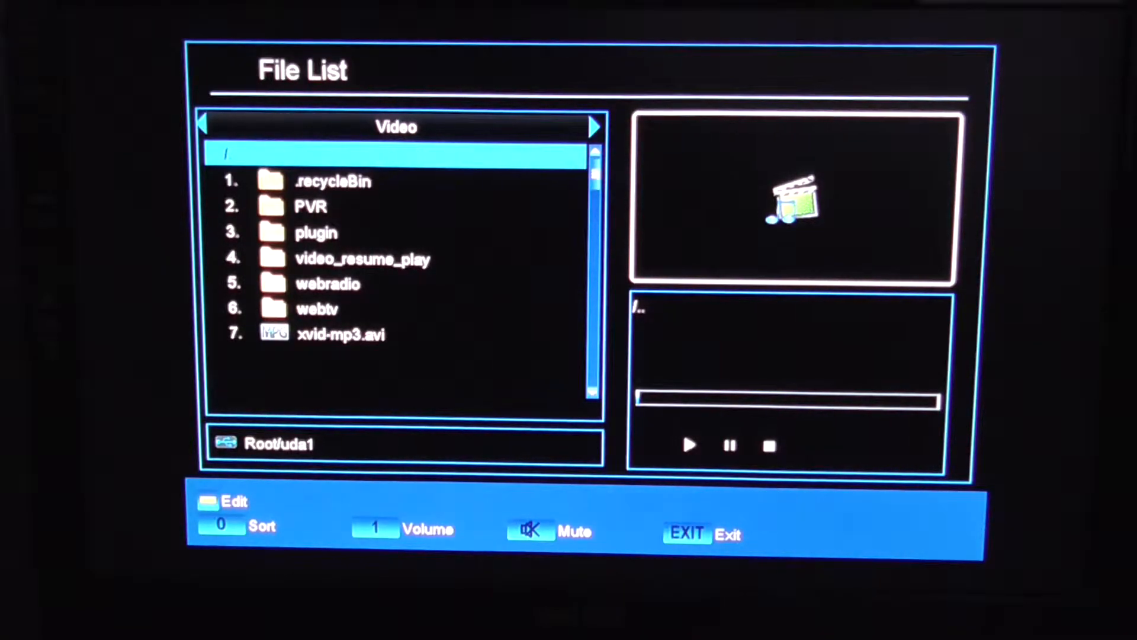
pyautogui.press('Down')
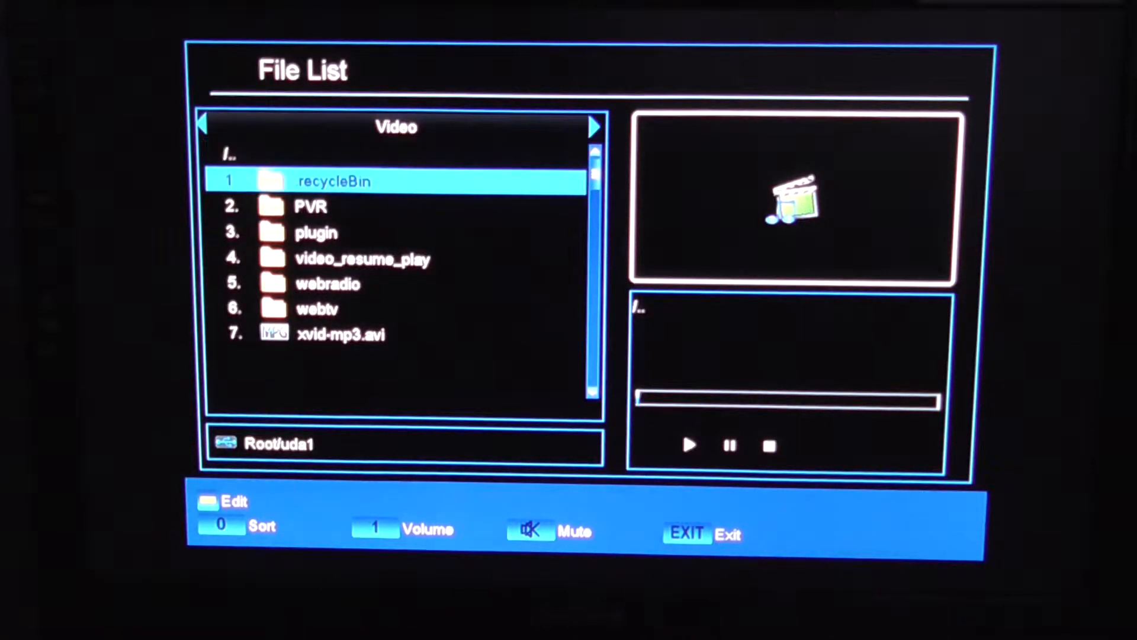